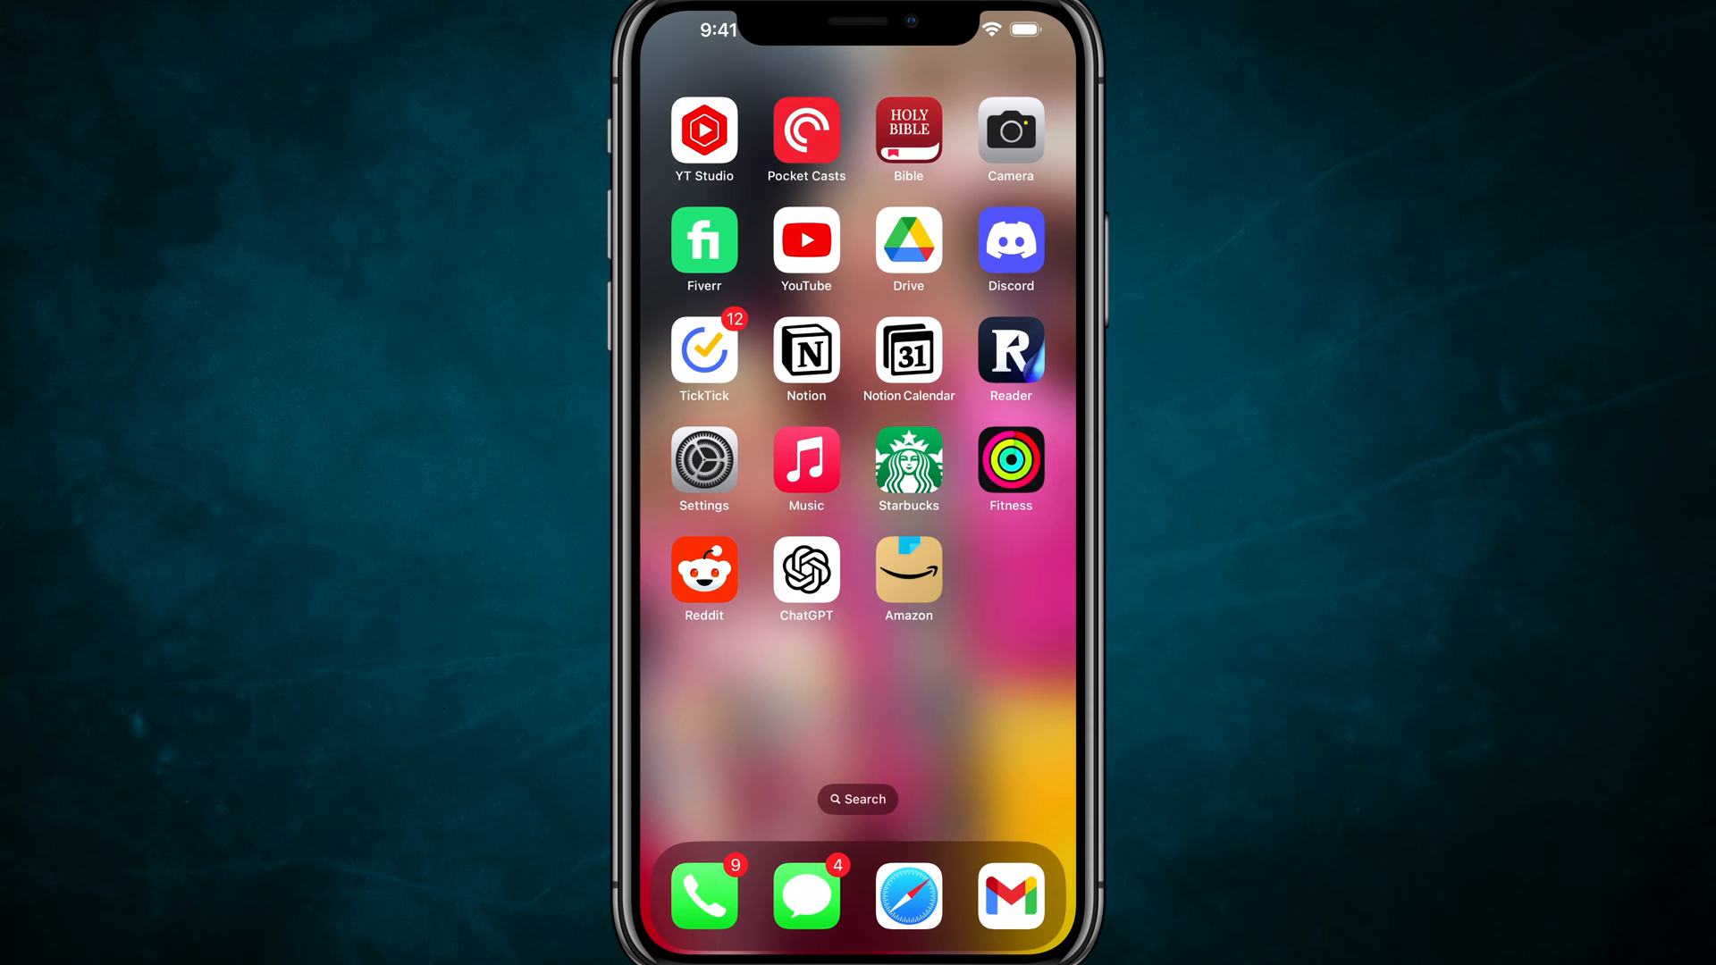
# Launch Settings from the Home Screen and scroll its main options list
pyautogui.click(703, 461)
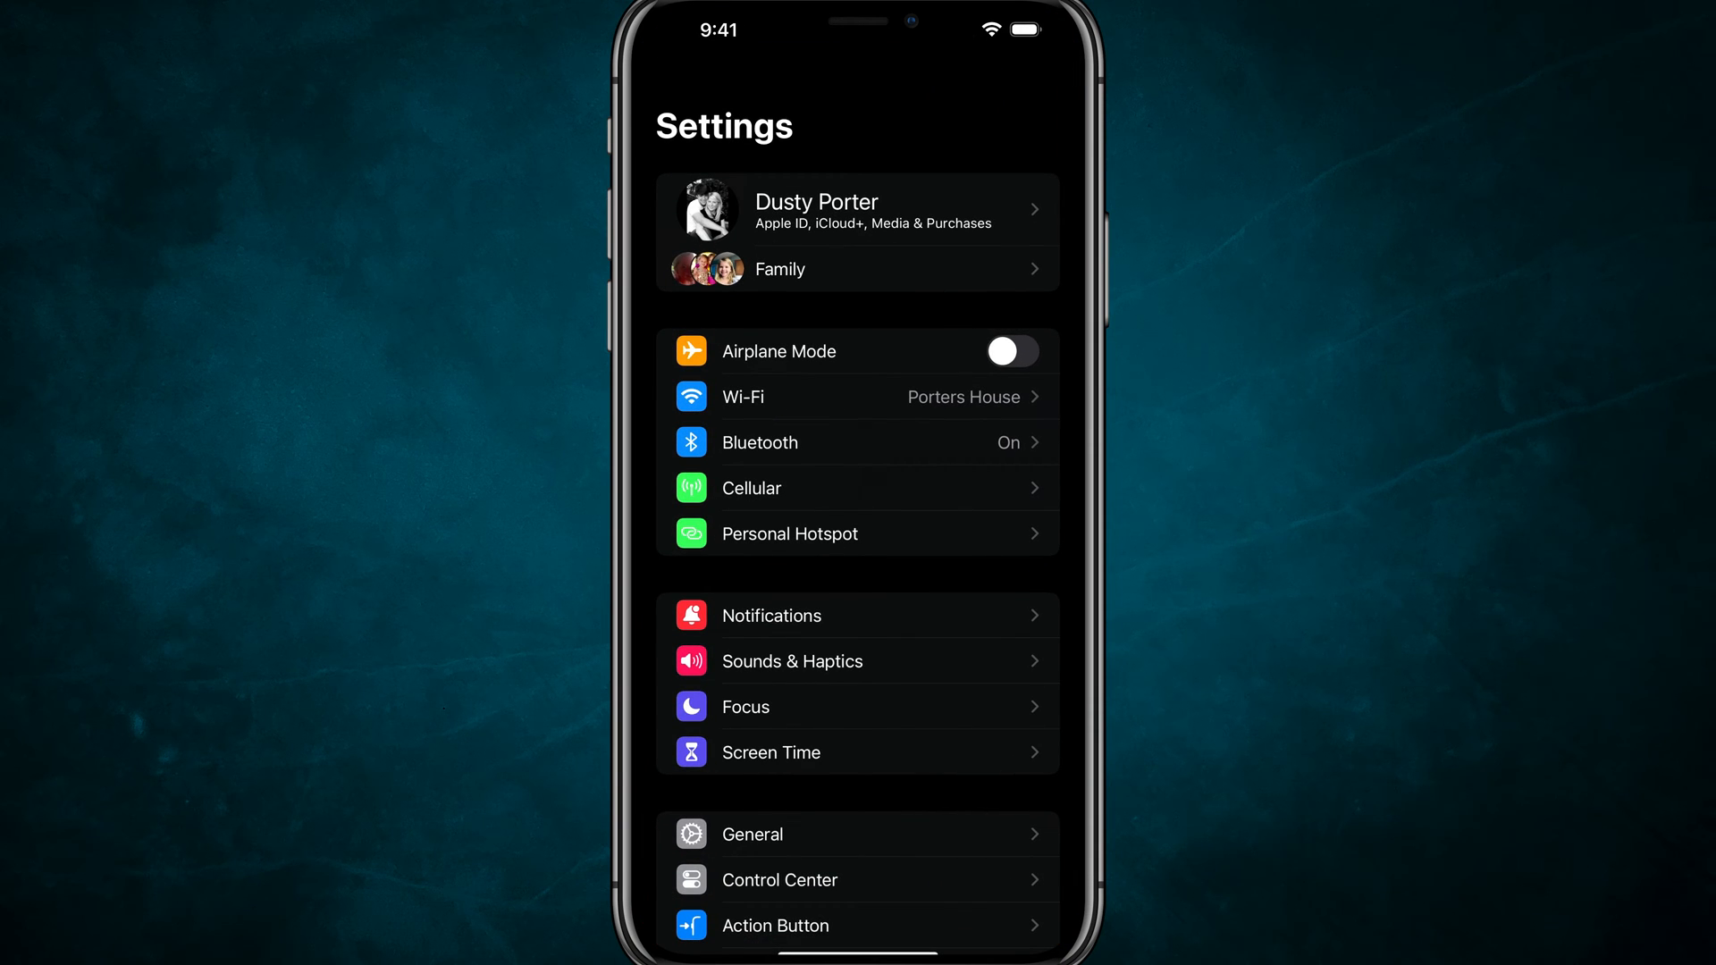
pyautogui.scroll(-3)
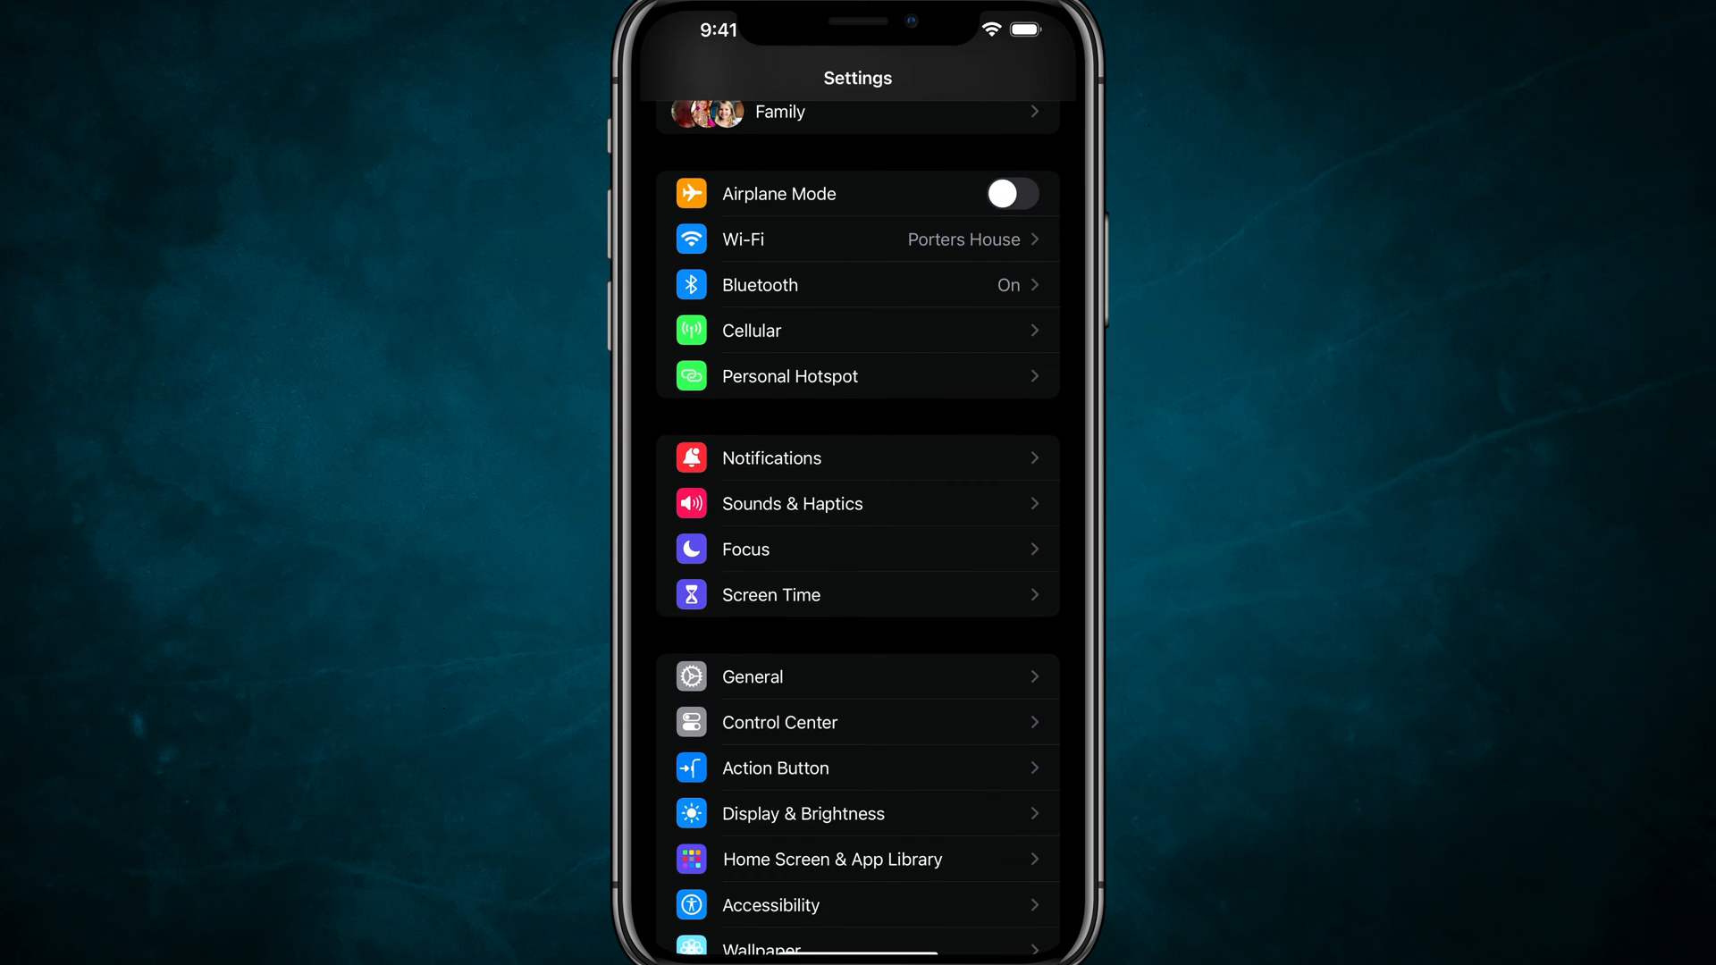
# Open Sounds & Haptics and scroll toward System Sounds & Haptics
pyautogui.click(791, 503)
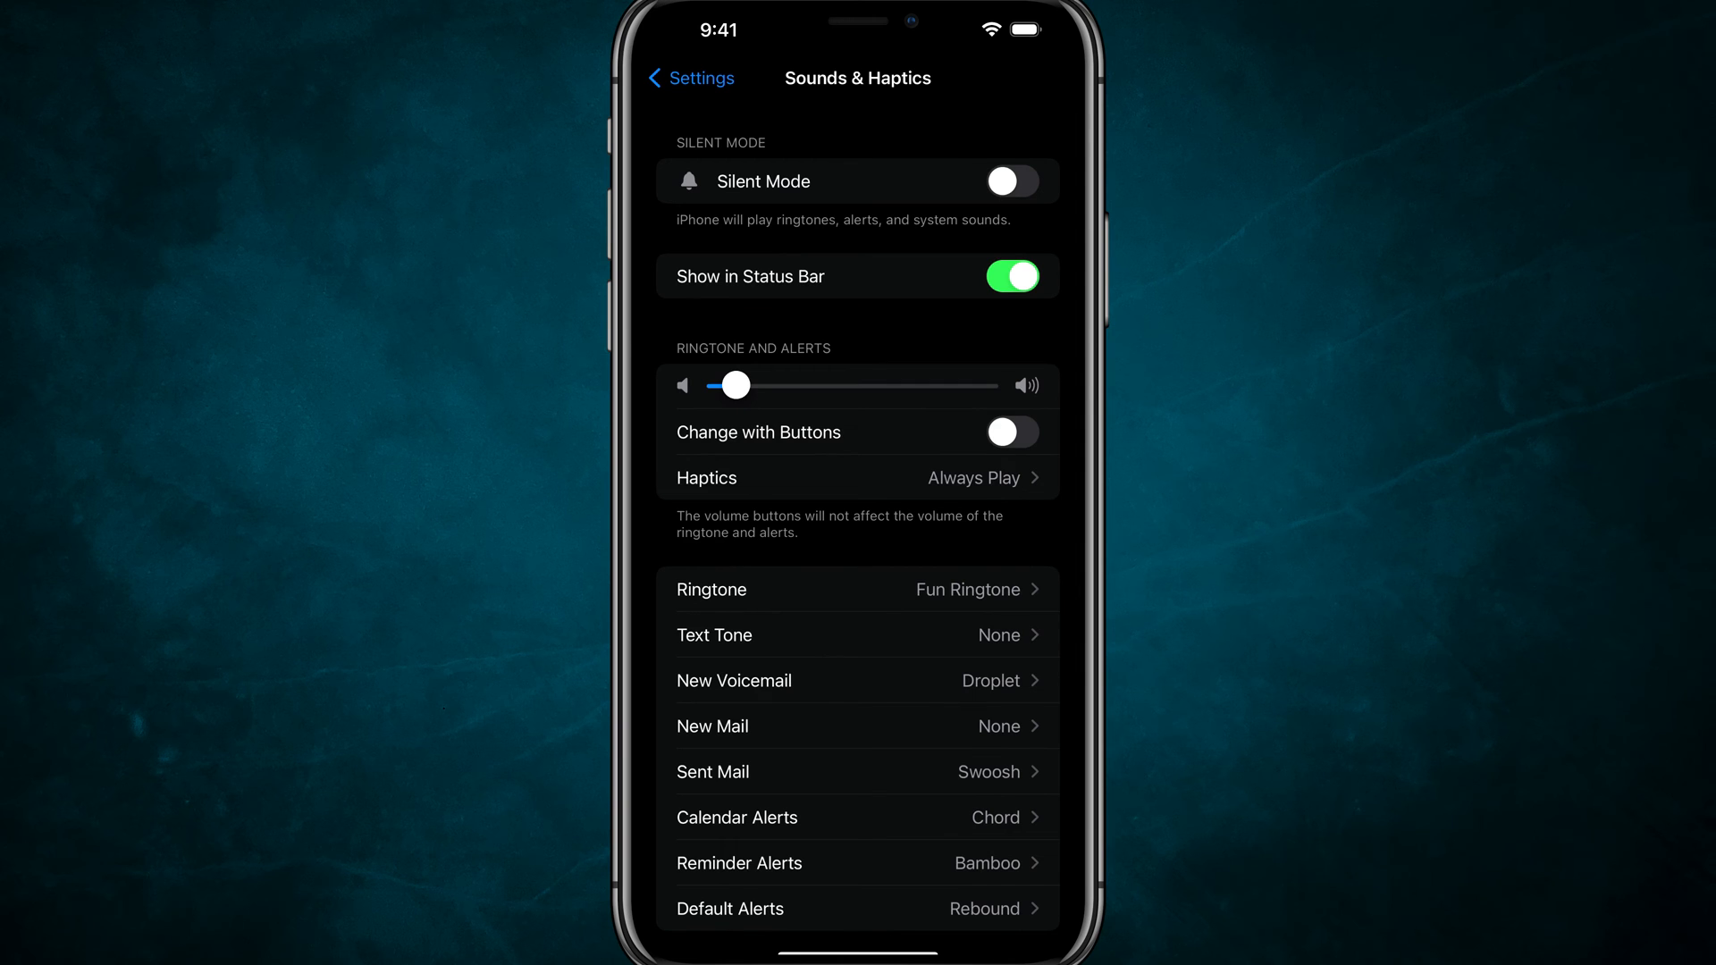
pyautogui.scroll(-3)
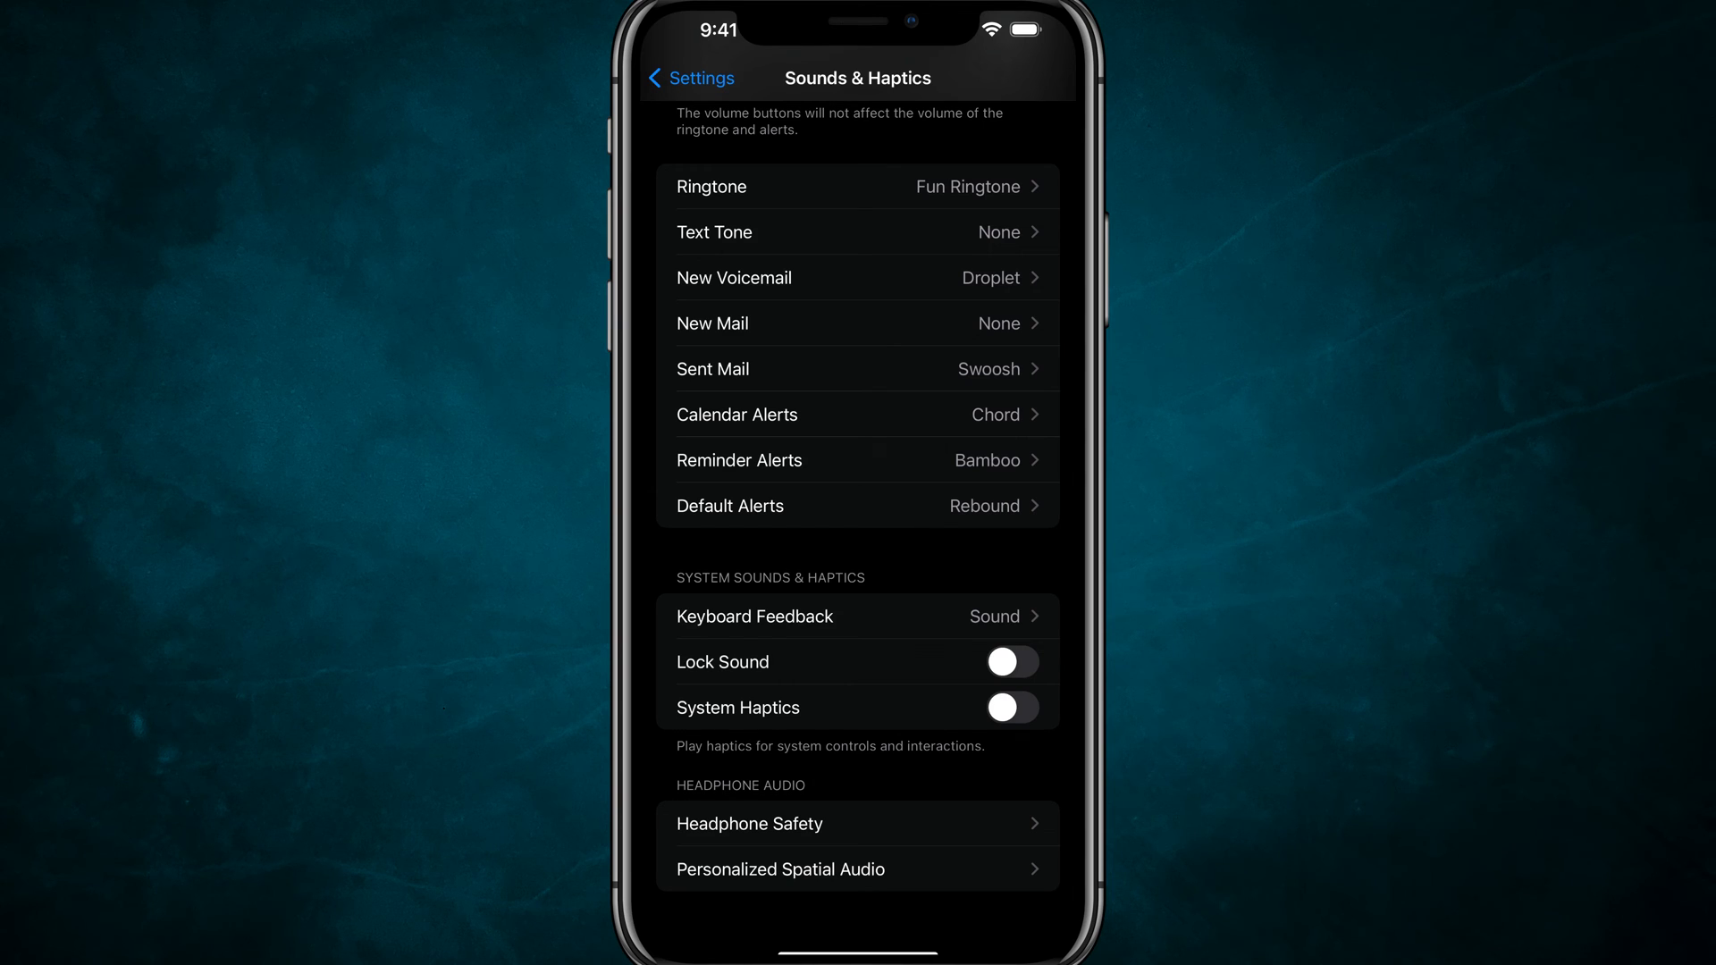
# In Keyboard Feedback, switch Sound off and Haptic on
pyautogui.click(754, 615)
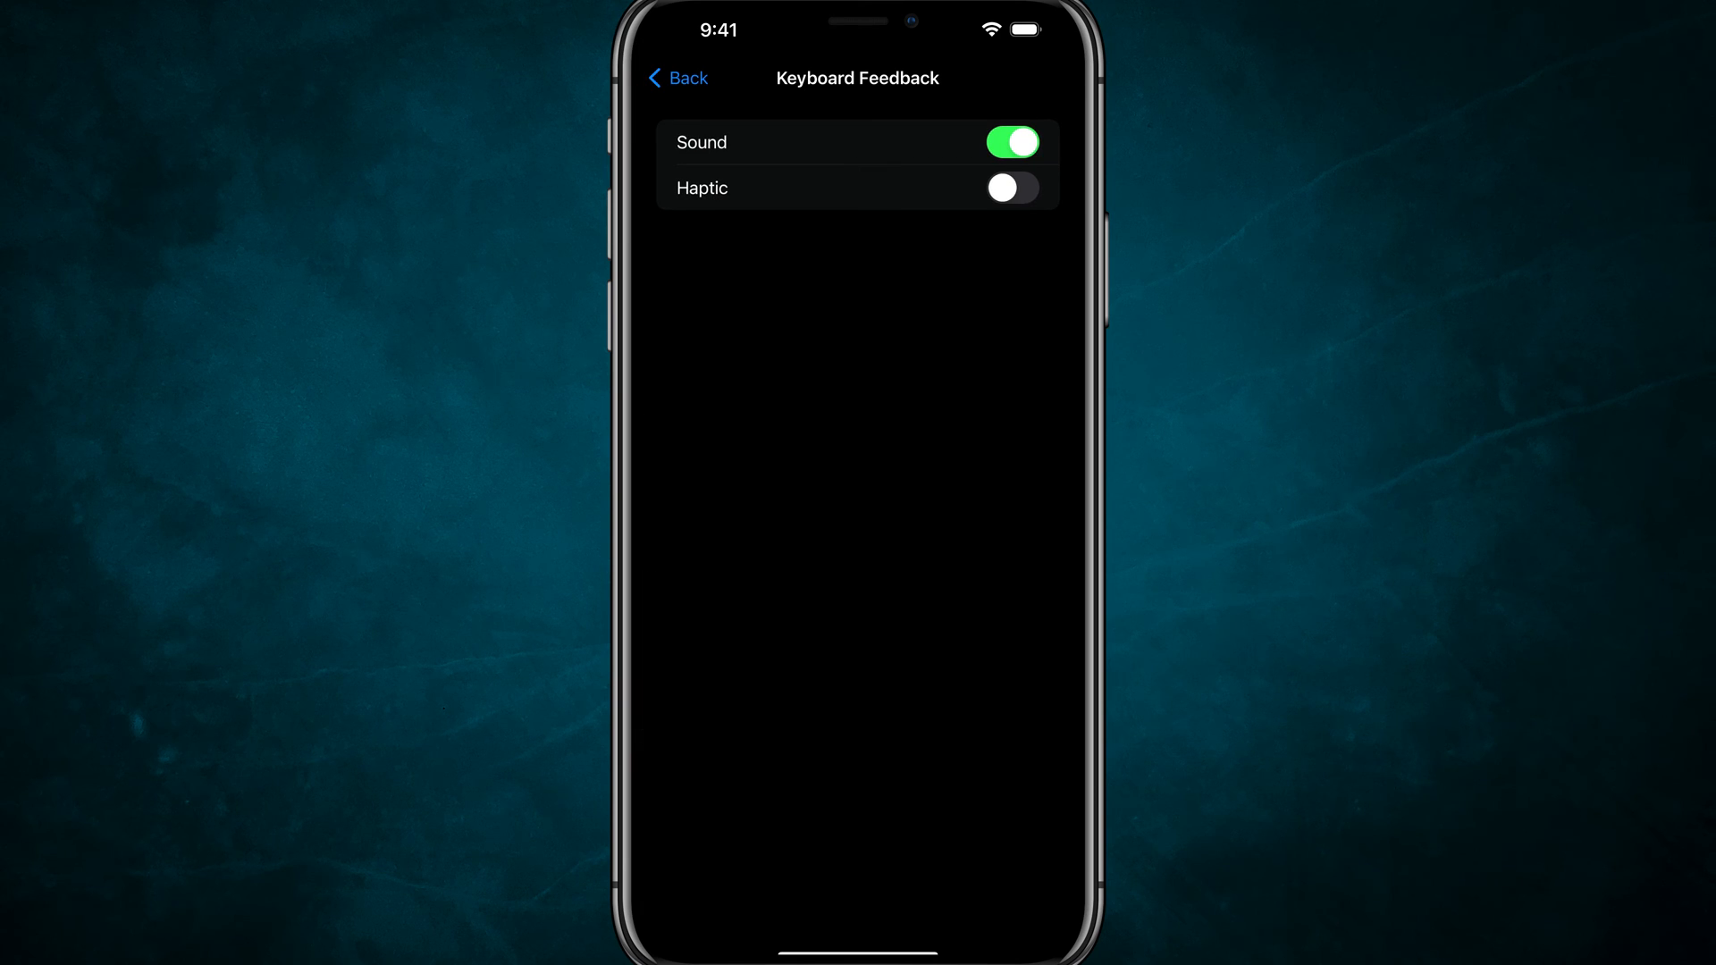
pyautogui.click(1010, 142)
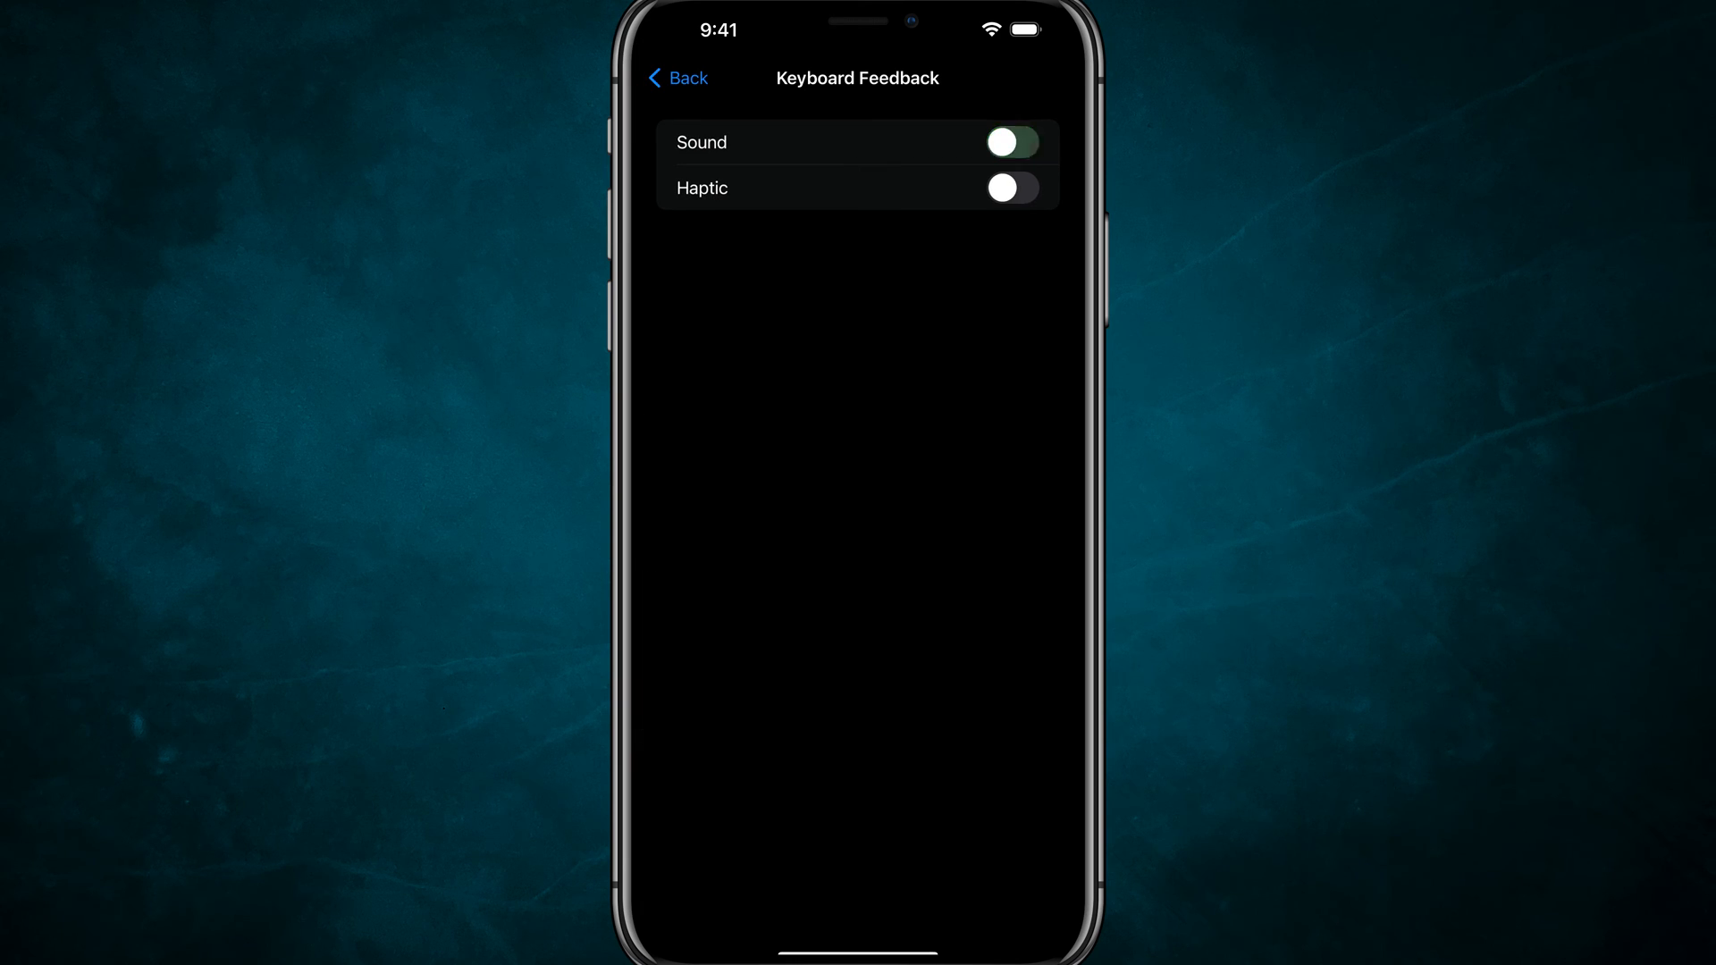
pyautogui.click(1009, 142)
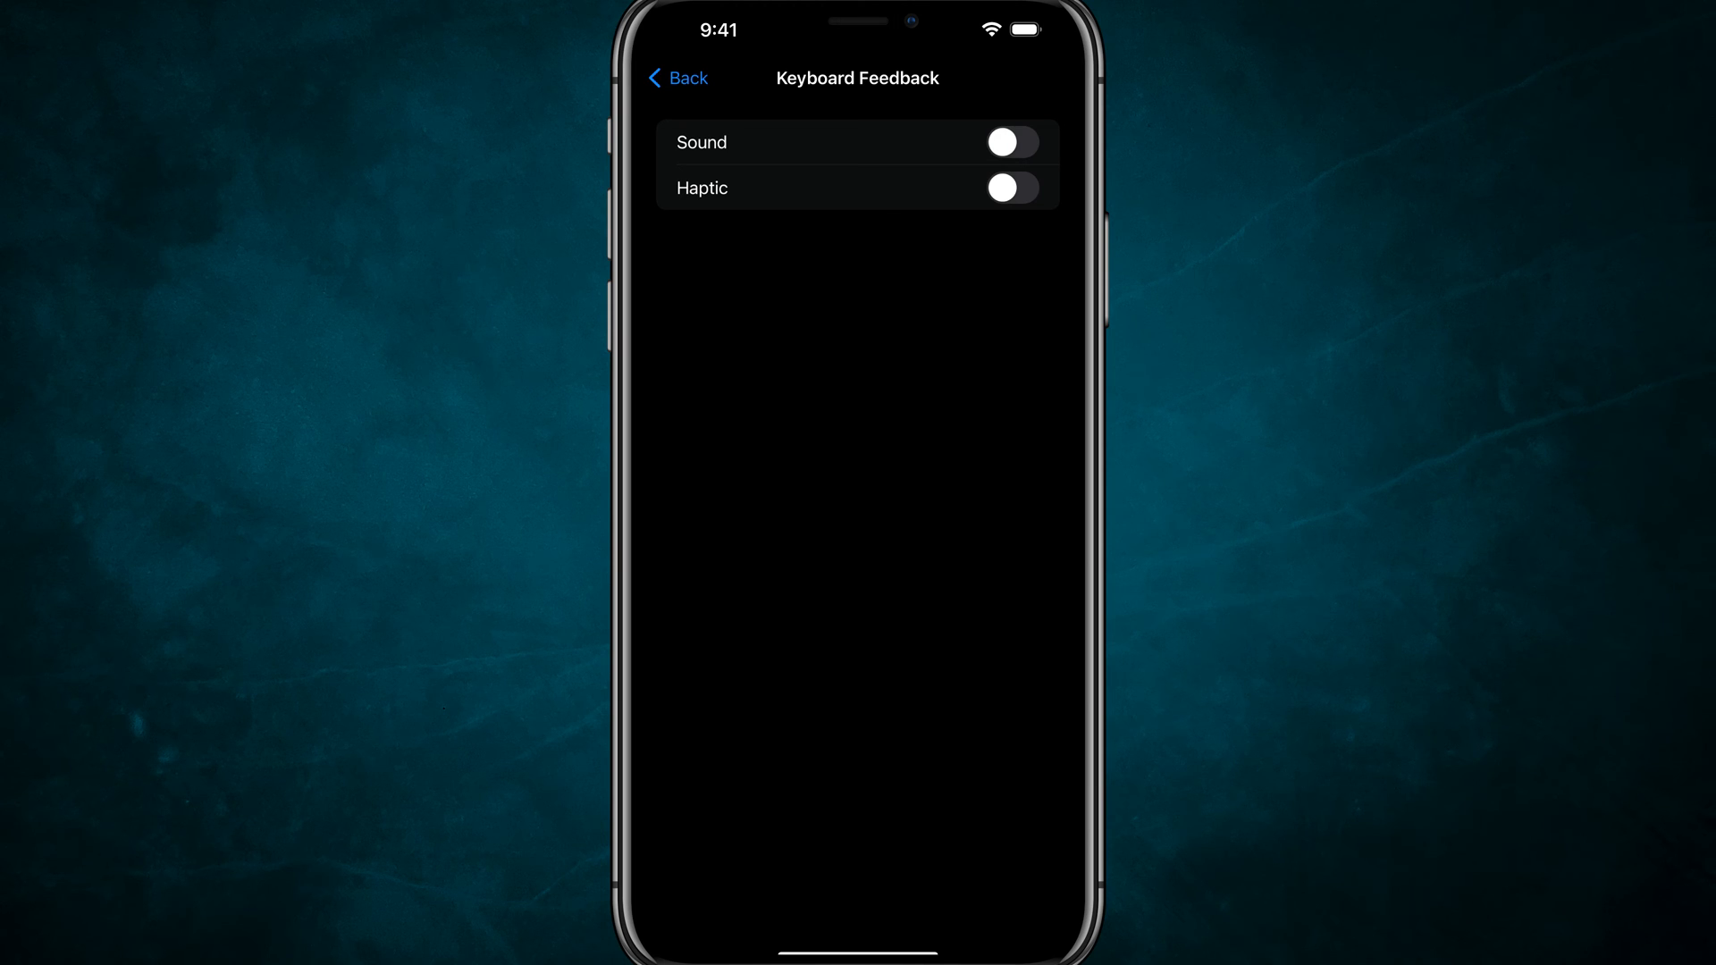
pyautogui.click(1010, 187)
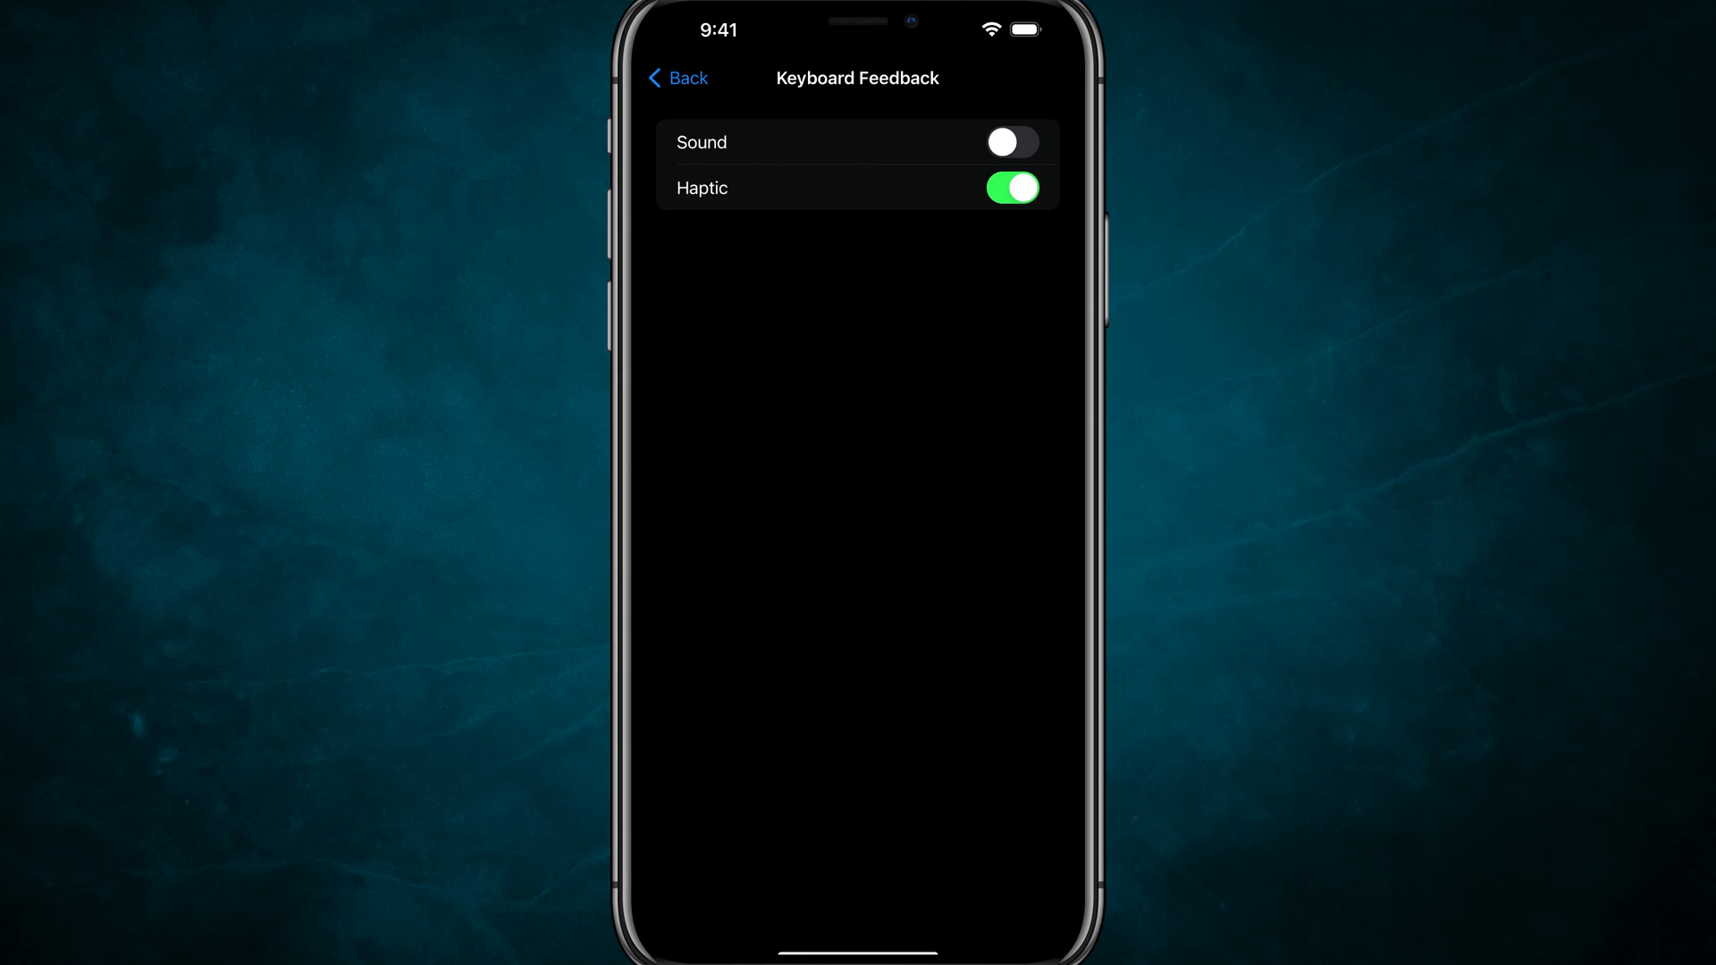
pyautogui.click(1010, 187)
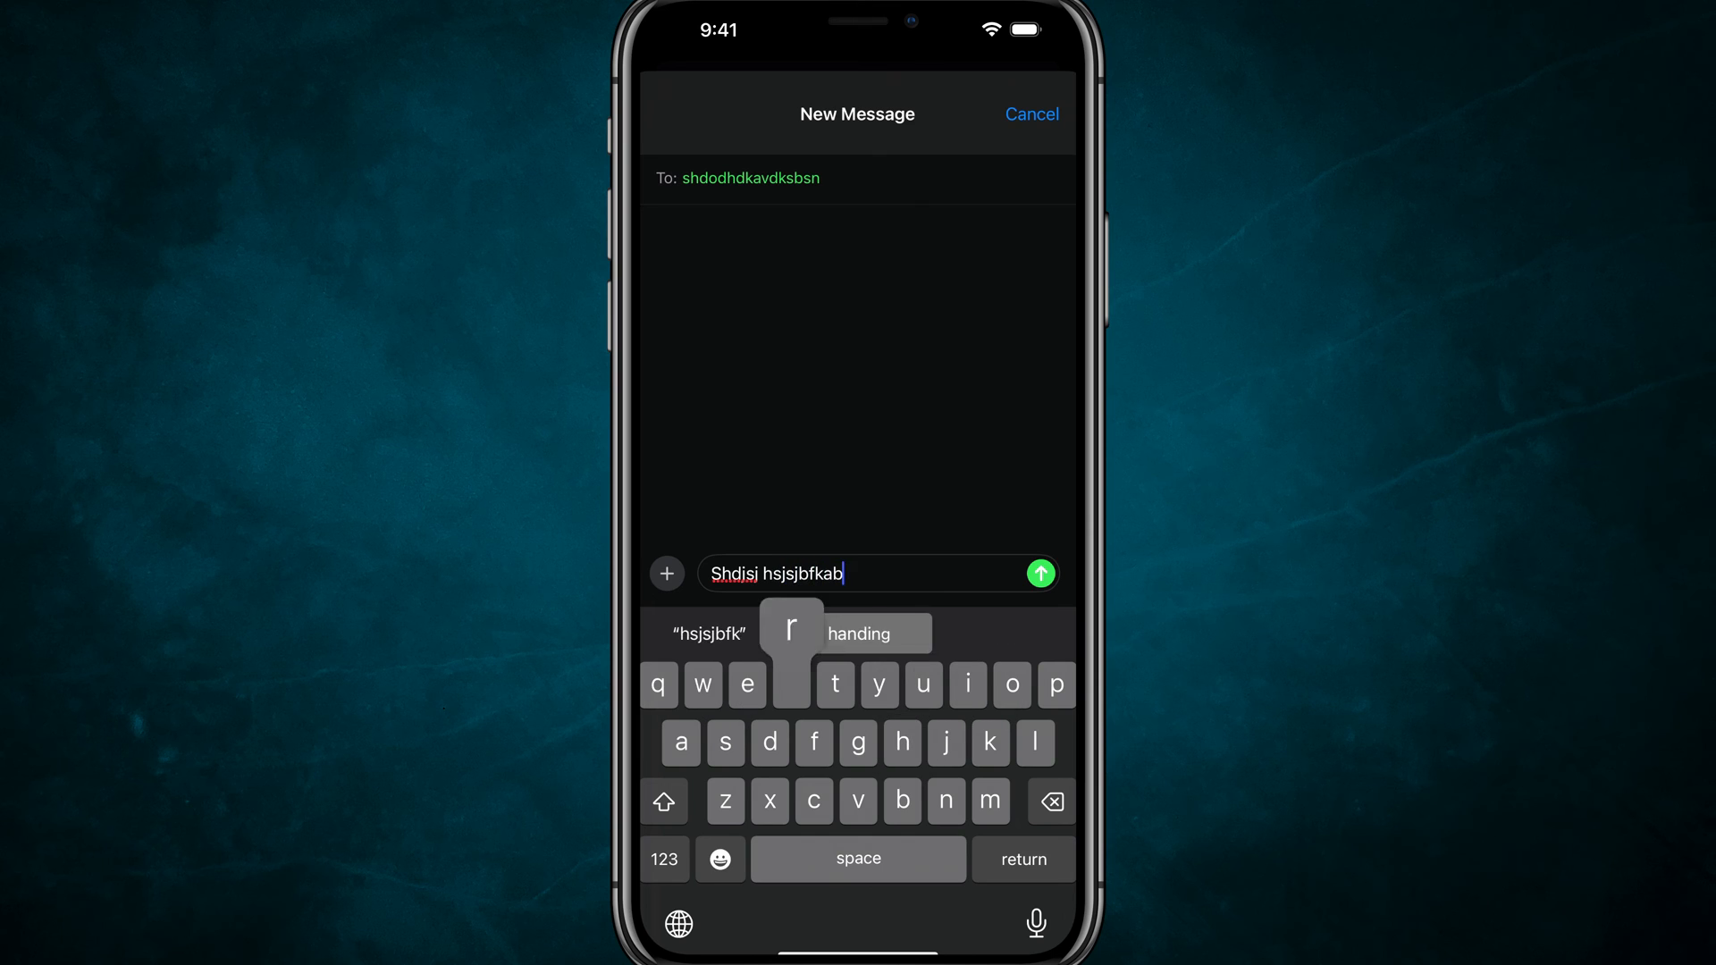
# Type another letter into the unsent new message draft
pyautogui.click(790, 683)
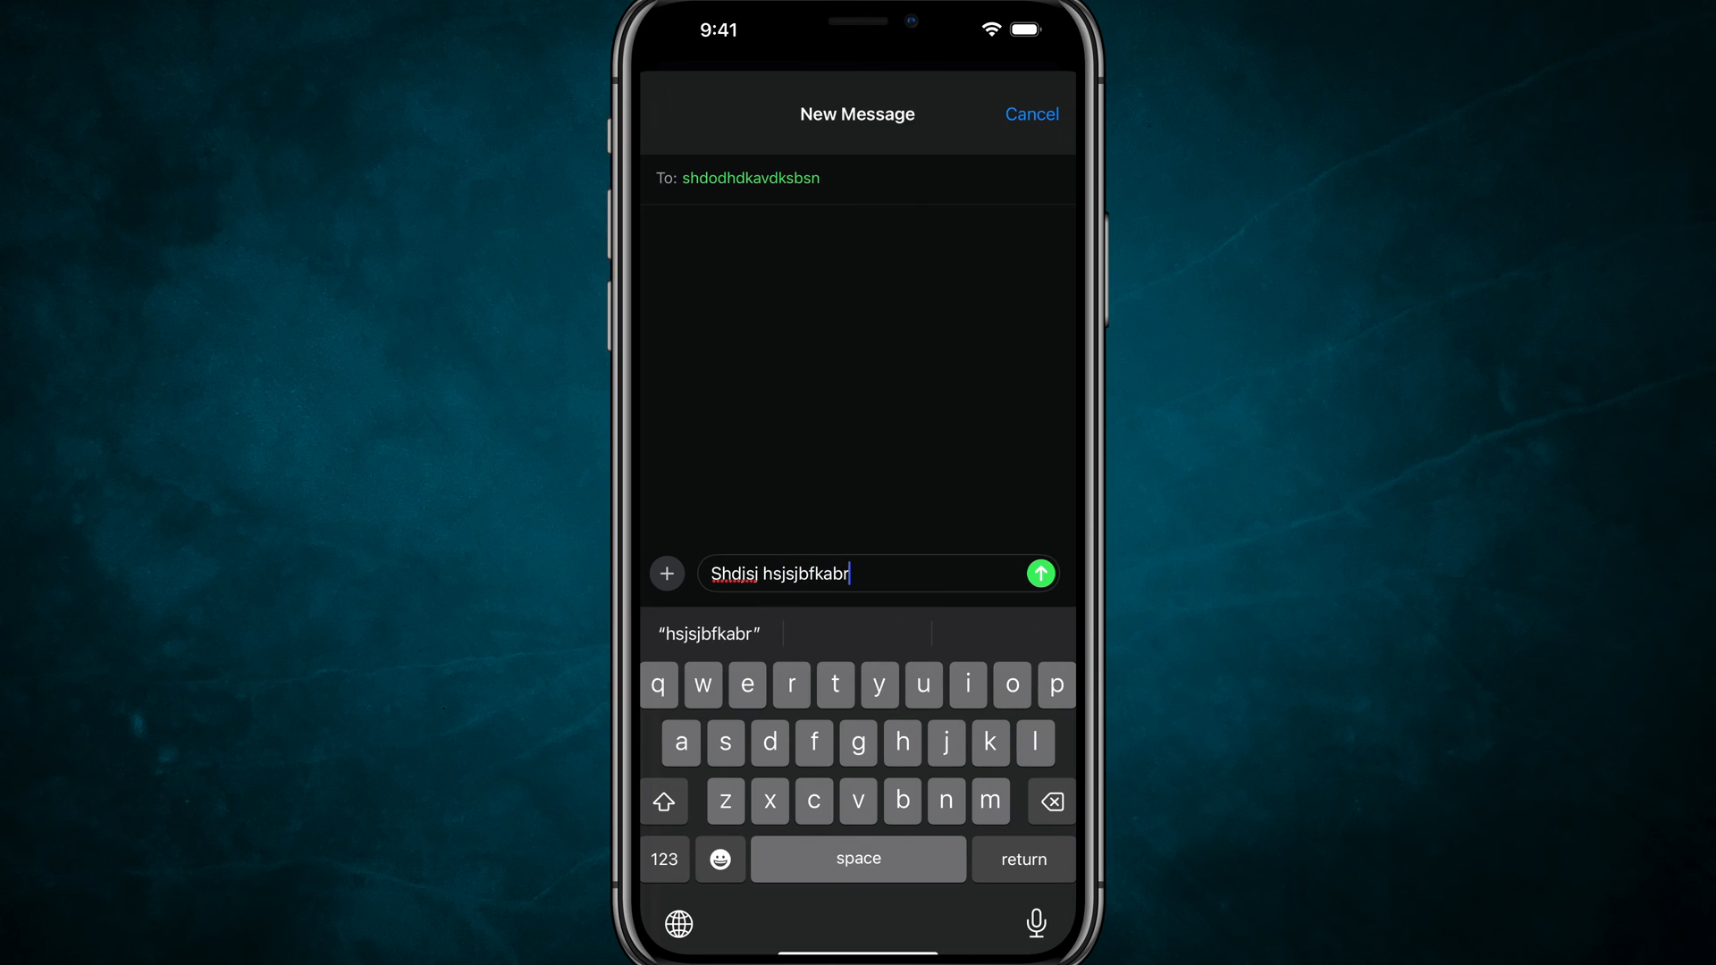